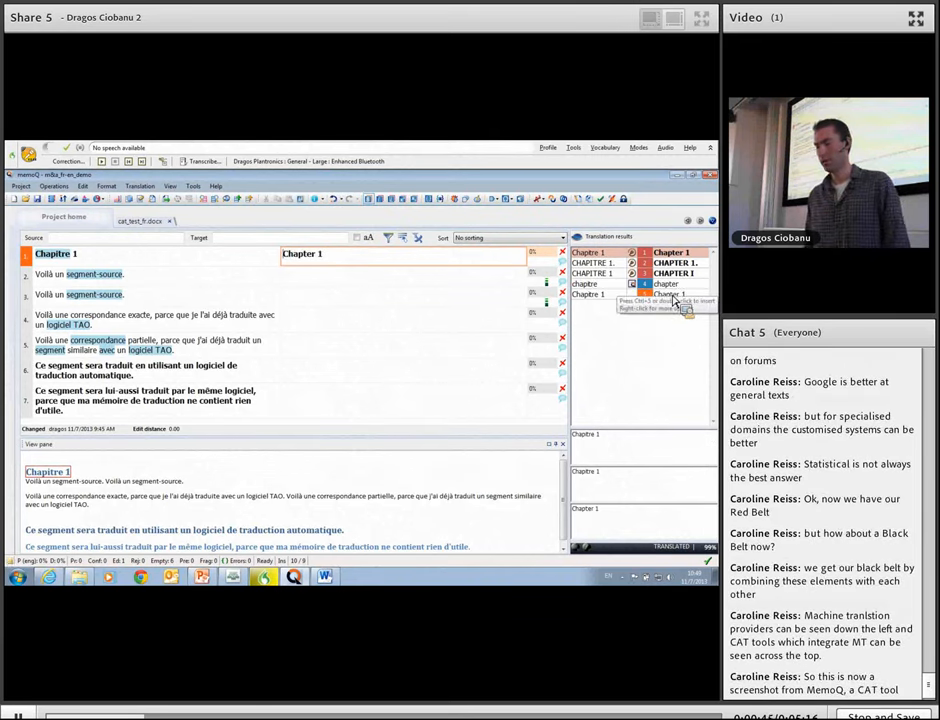
pyautogui.moveTo(344, 330)
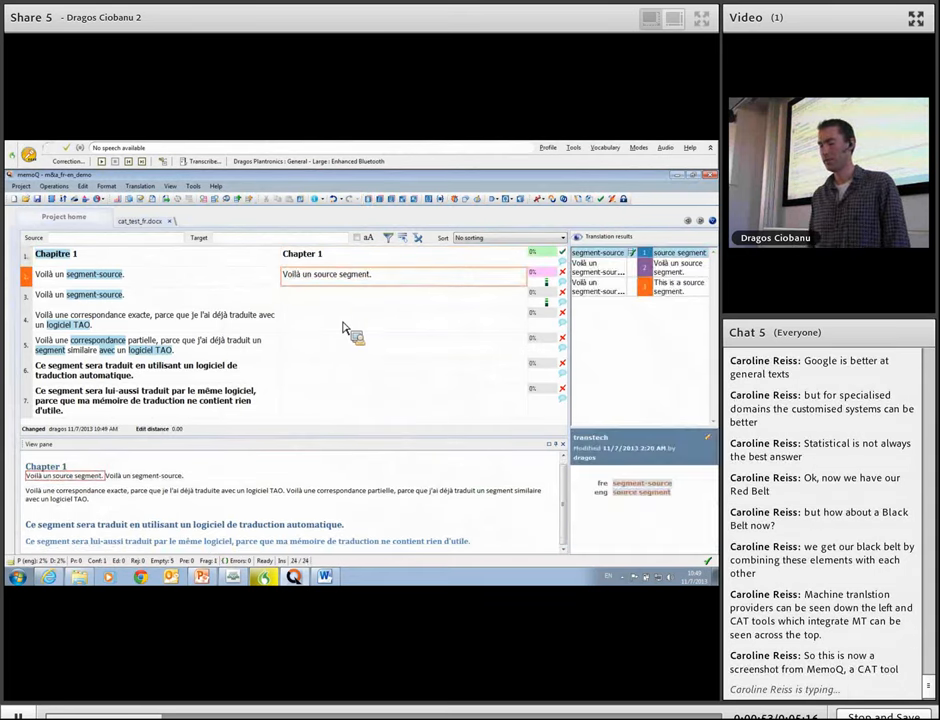
pyautogui.moveTo(308, 288)
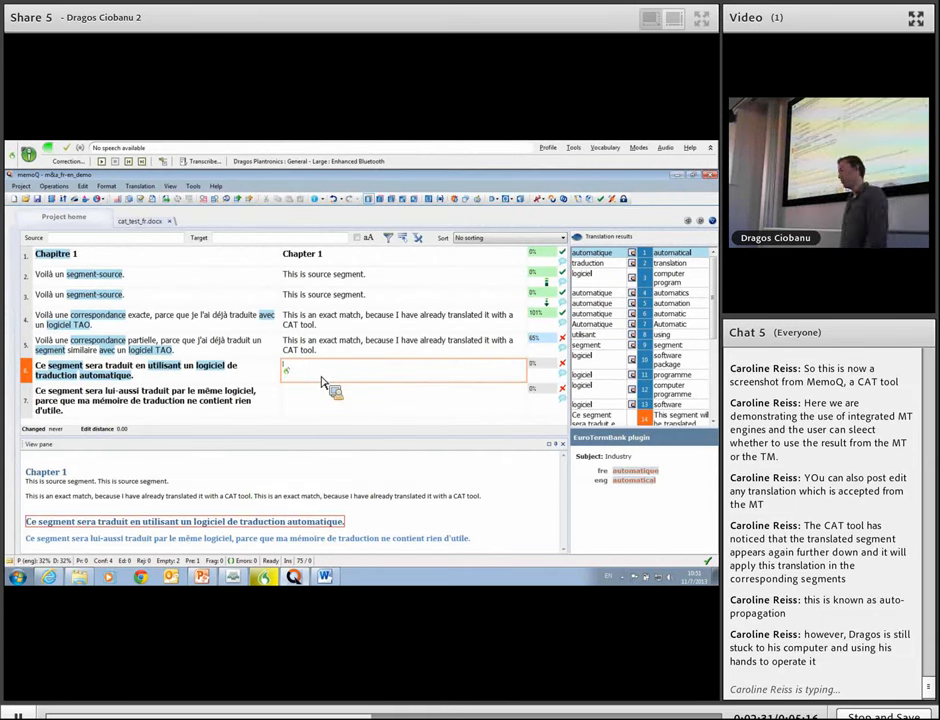
pyautogui.write('Right now I would like to dictate my translation and I fully')
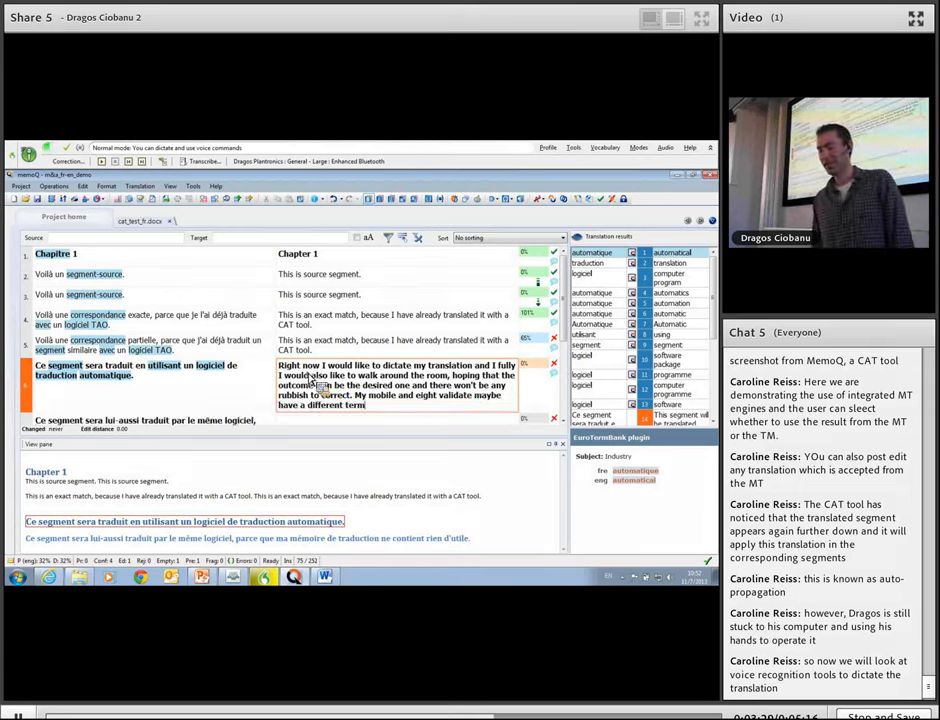
pyautogui.write('demand from')
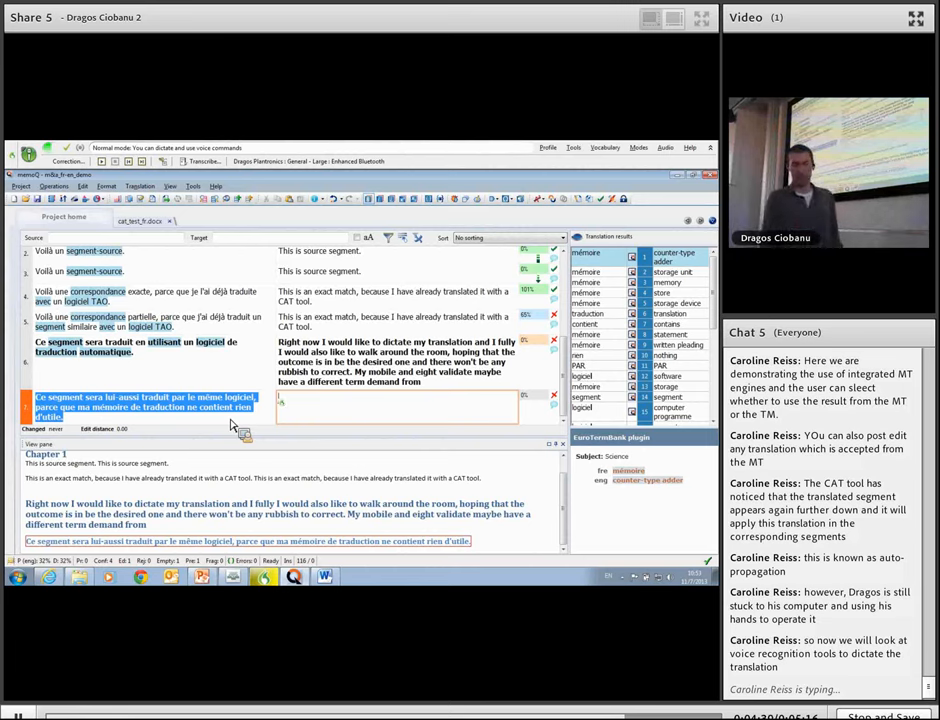
pyautogui.write("This segment will be translated by the same tool because my translation memory doesn't have anything useful.")
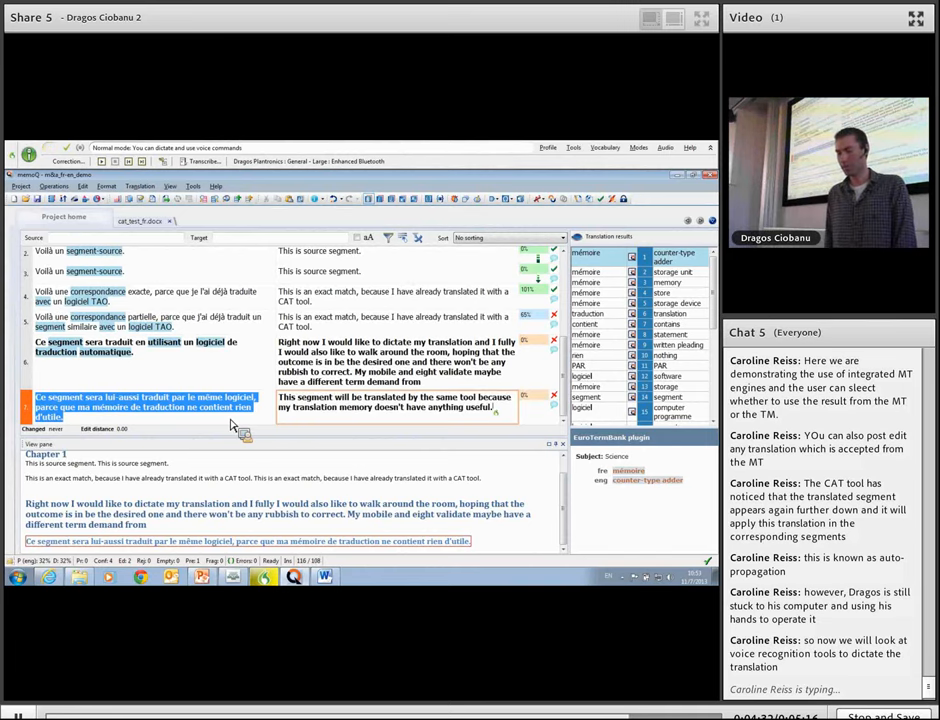